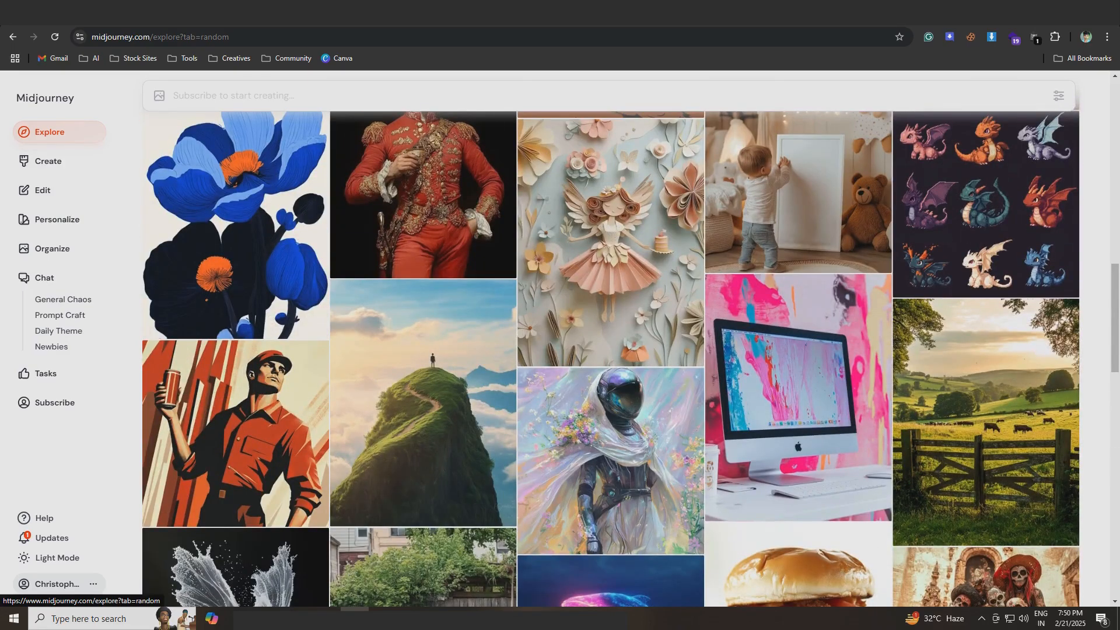
# Step: Upload all 46 images from Downloads > test wallpaper21 into the metadata generator
pyautogui.scroll(-3)
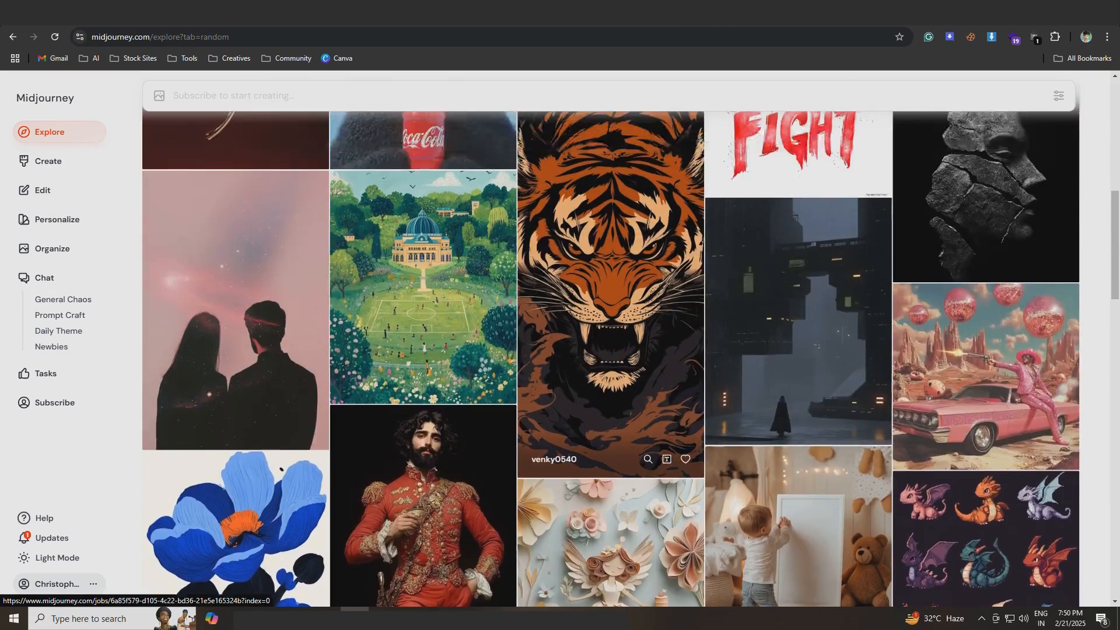
pyautogui.scroll(-3)
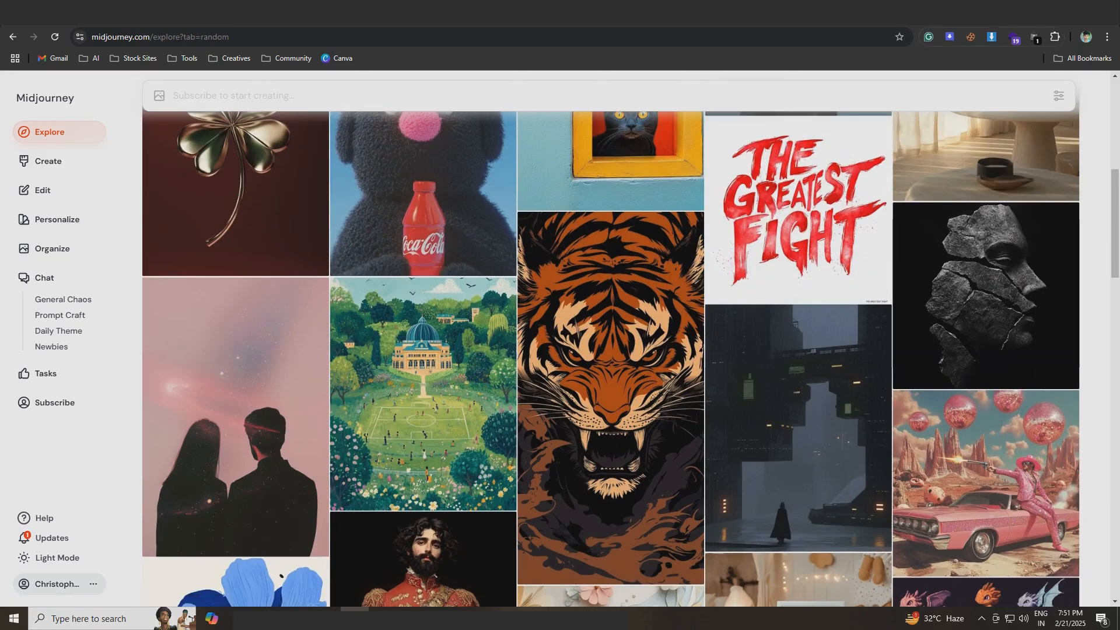
pyautogui.click(991, 36)
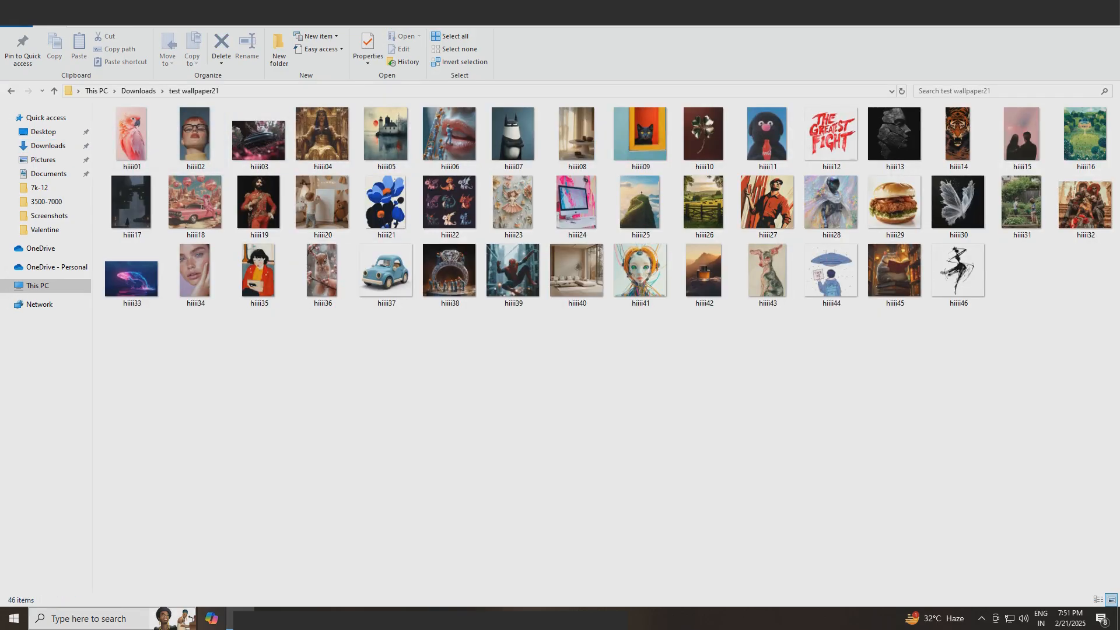
pyautogui.click(687, 364)
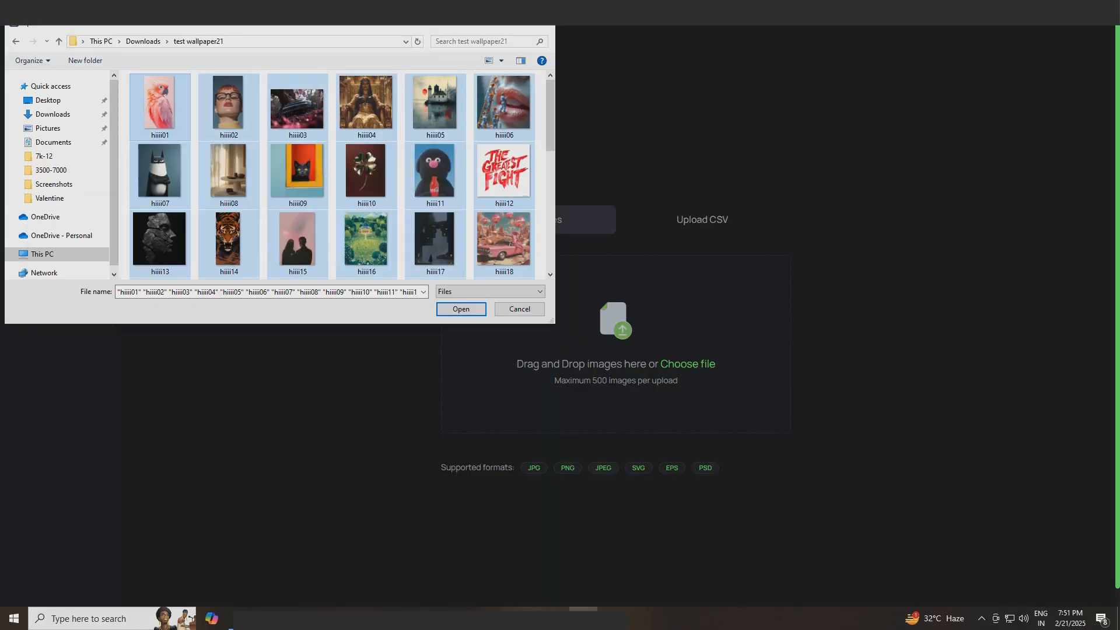
pyautogui.click(461, 308)
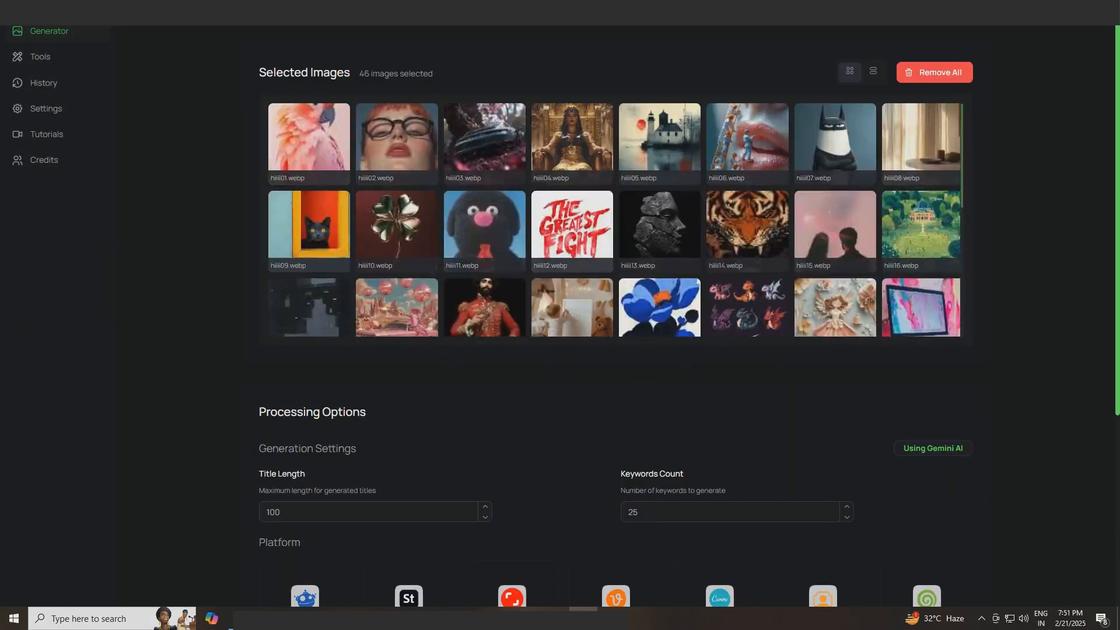
# Step: Set title length to 120, keywords count to 45, and Vecteezy as the platform
pyautogui.scroll(-3)
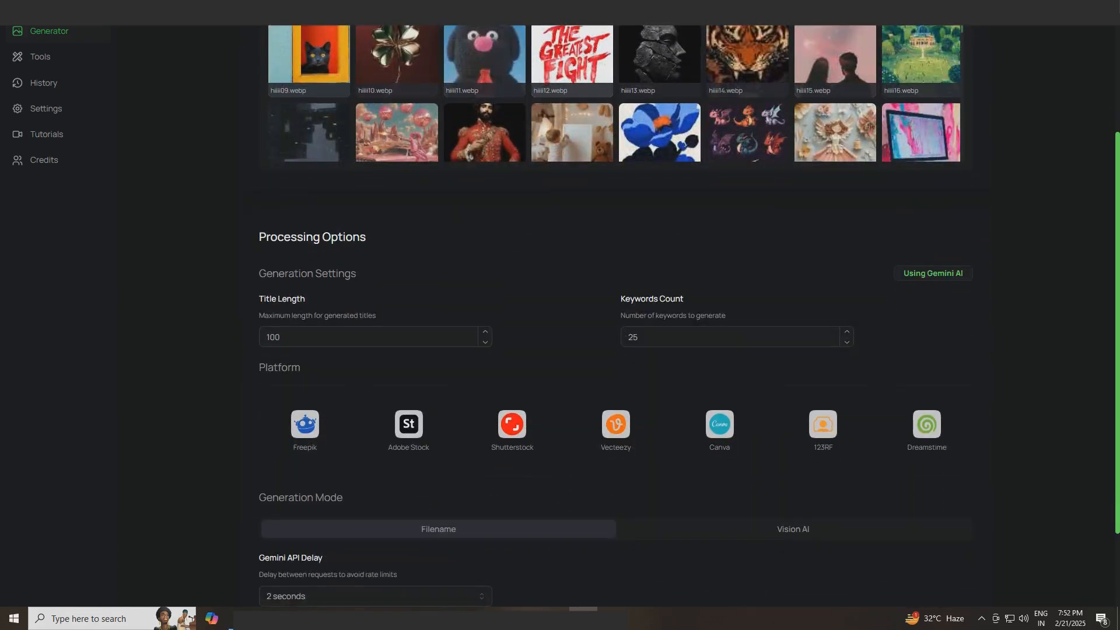
pyautogui.doubleClick(281, 298)
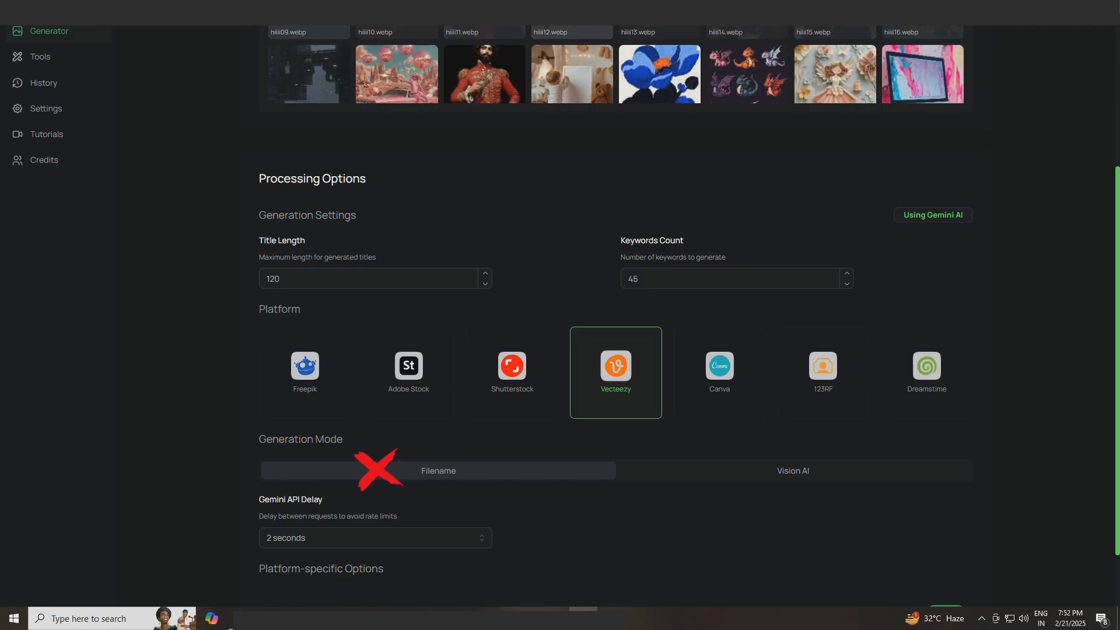
pyautogui.scroll(-3)
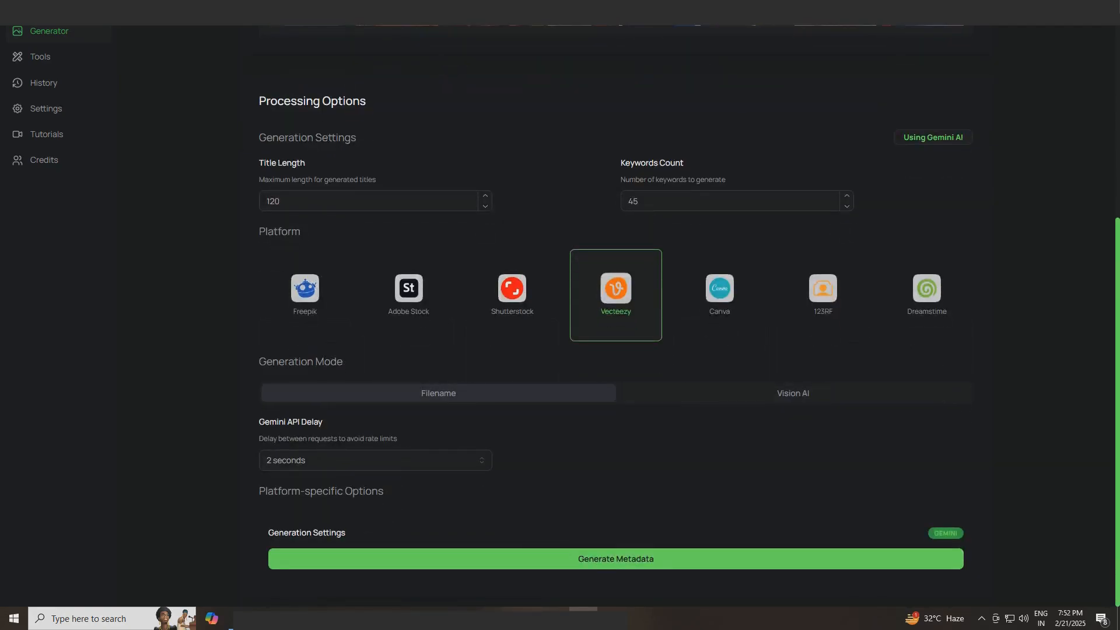
# Step: Choose Vision AI with a 4-second Gemini API delay and start metadata generation
pyautogui.click(792, 393)
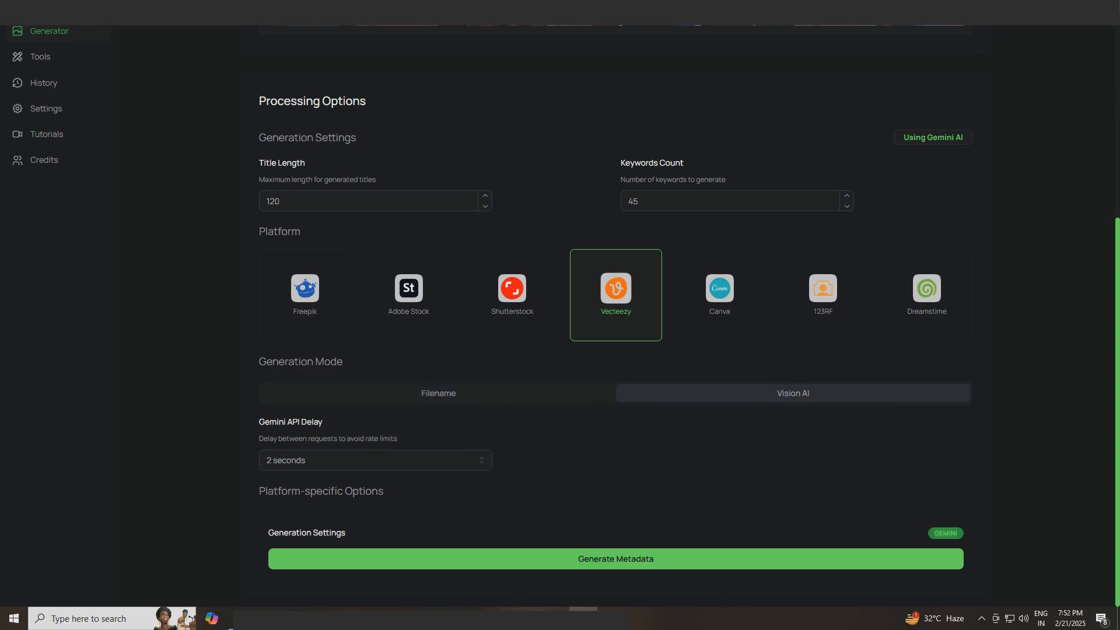
pyautogui.click(375, 461)
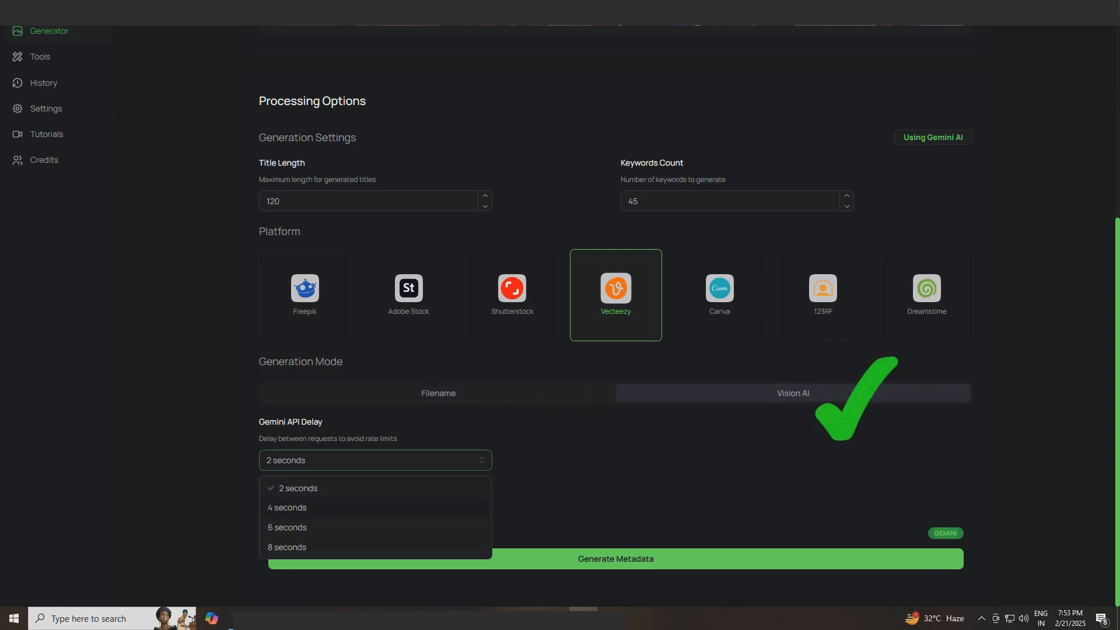
pyautogui.click(286, 507)
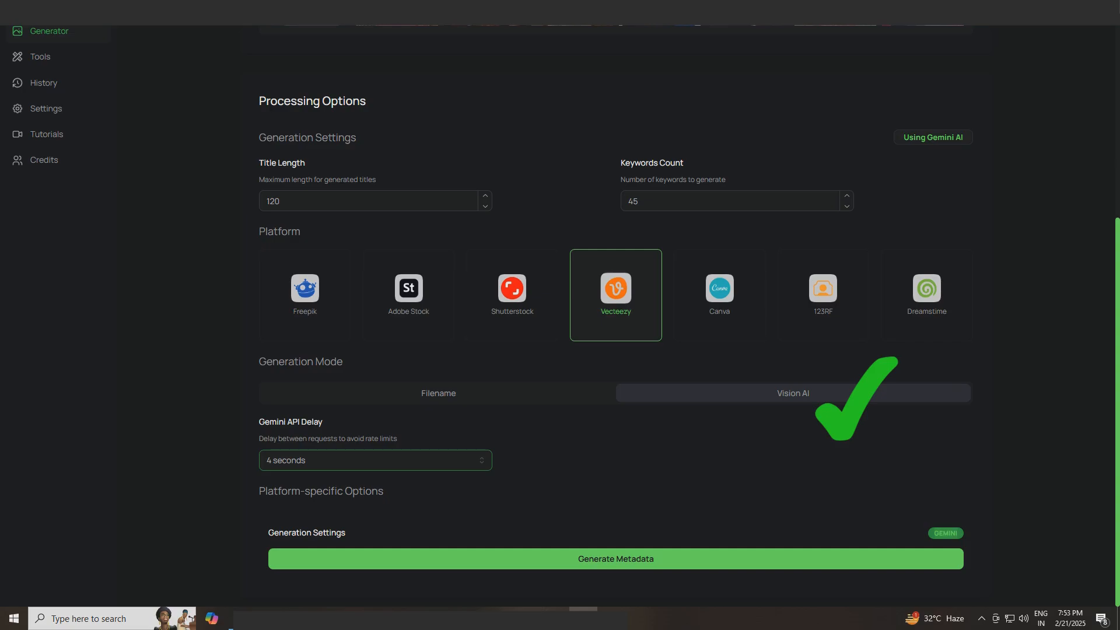
pyautogui.click(614, 559)
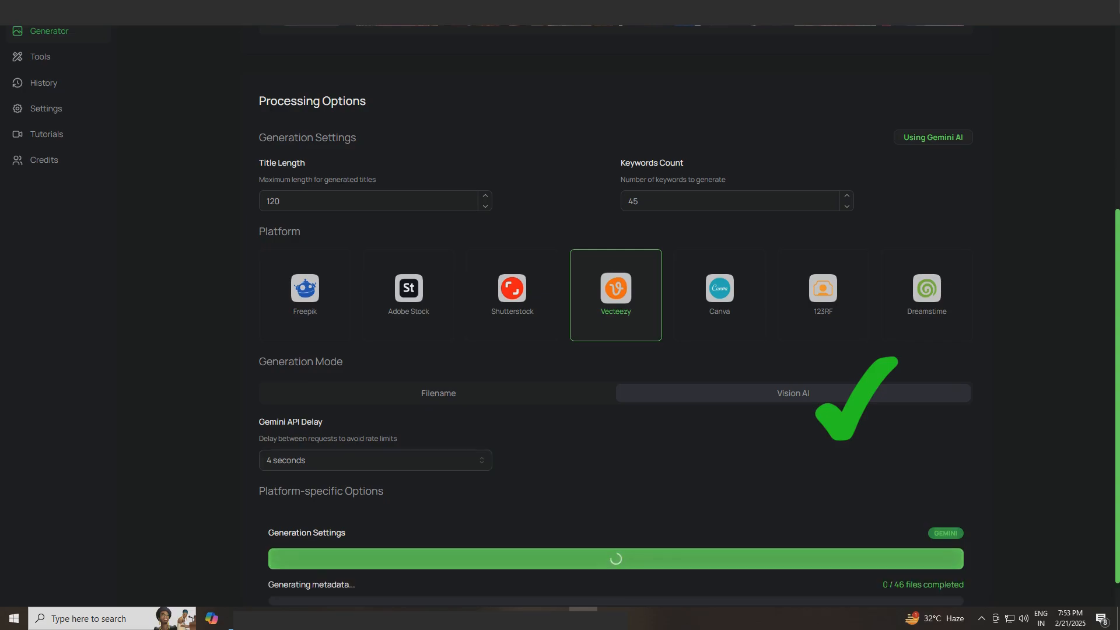
# Step: Watch metadata fill in for 9 of 46 images, then view the Gemini AI settings
pyautogui.scroll(-3)
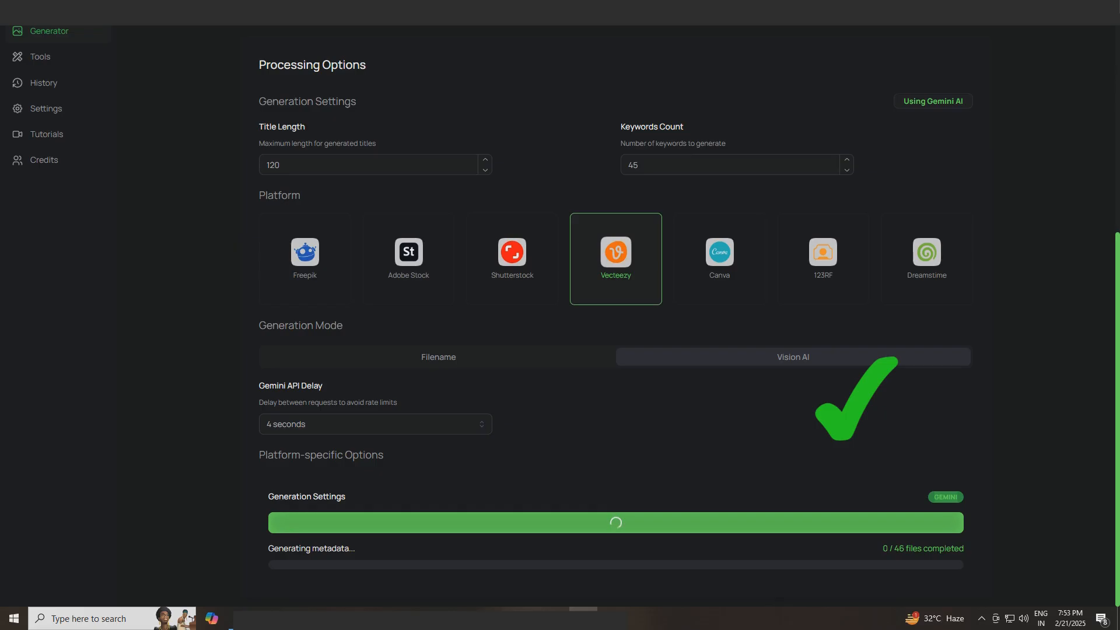
pyautogui.scroll(-3)
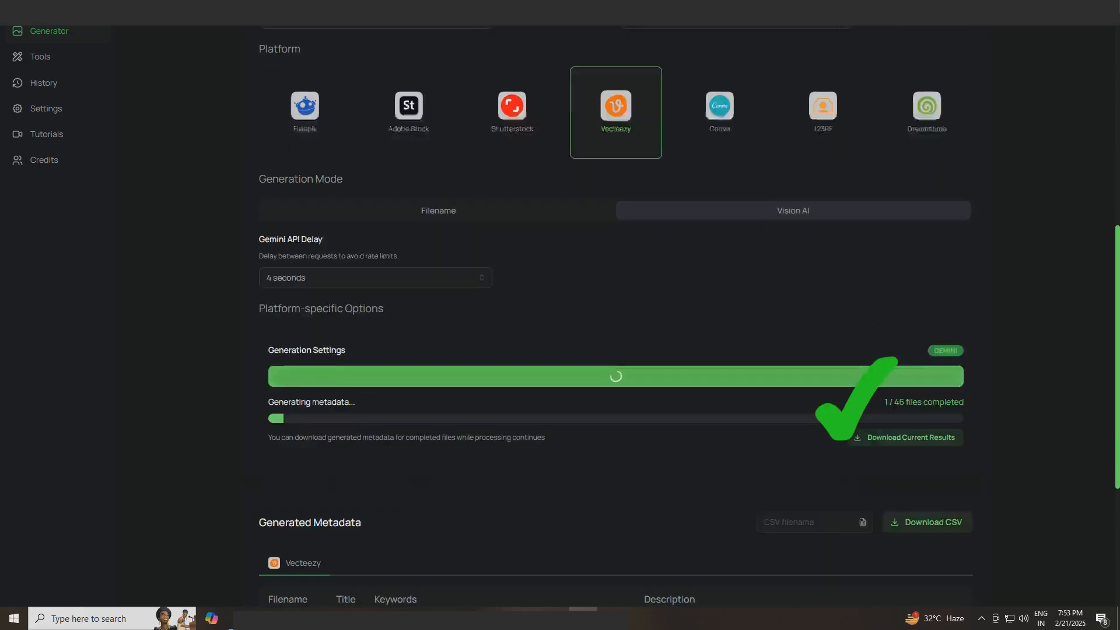
pyautogui.scroll(-3)
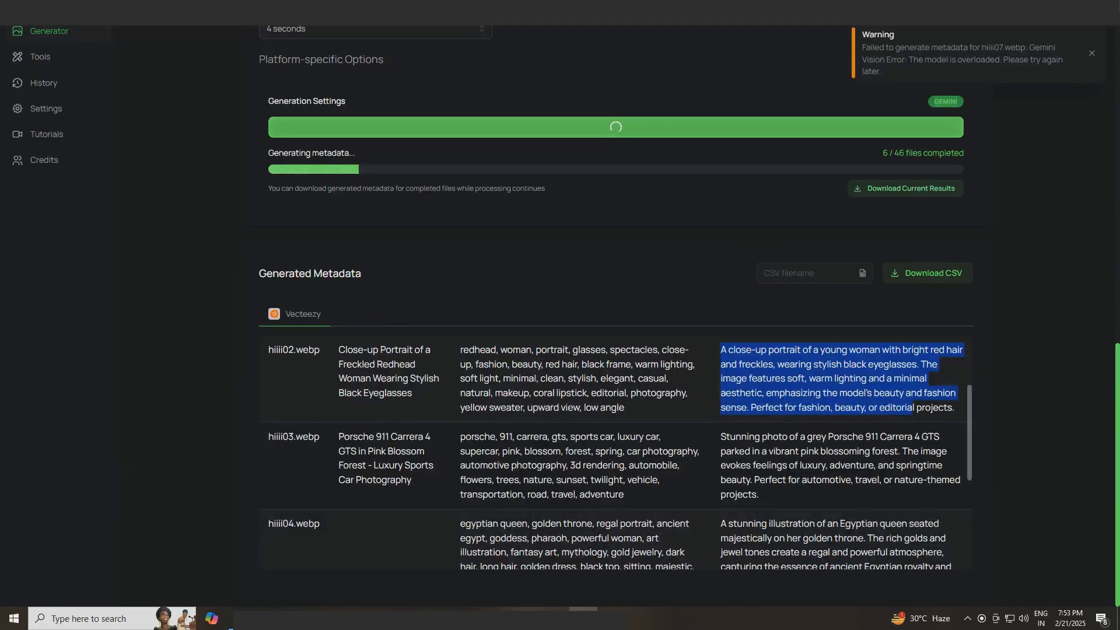
pyautogui.scroll(-3)
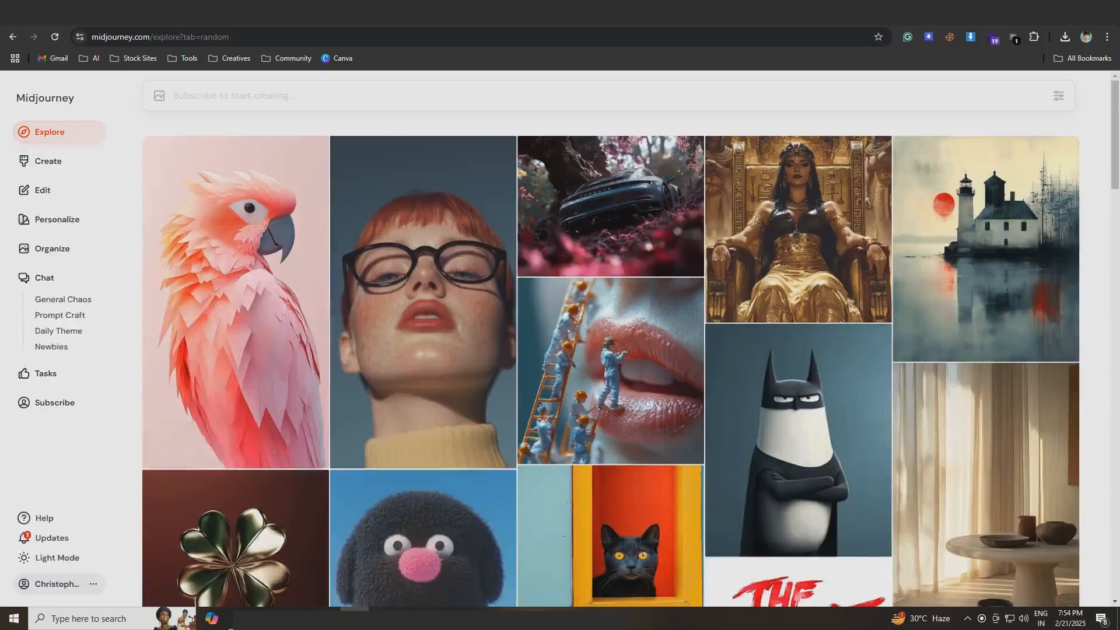
pyautogui.moveTo(423, 271)
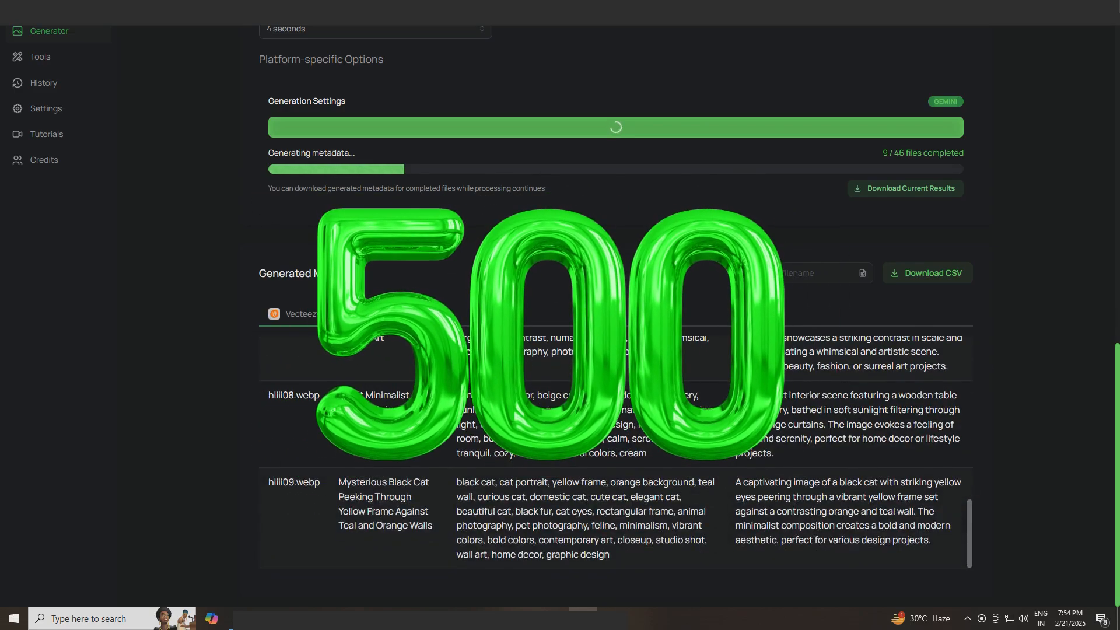
pyautogui.click(45, 108)
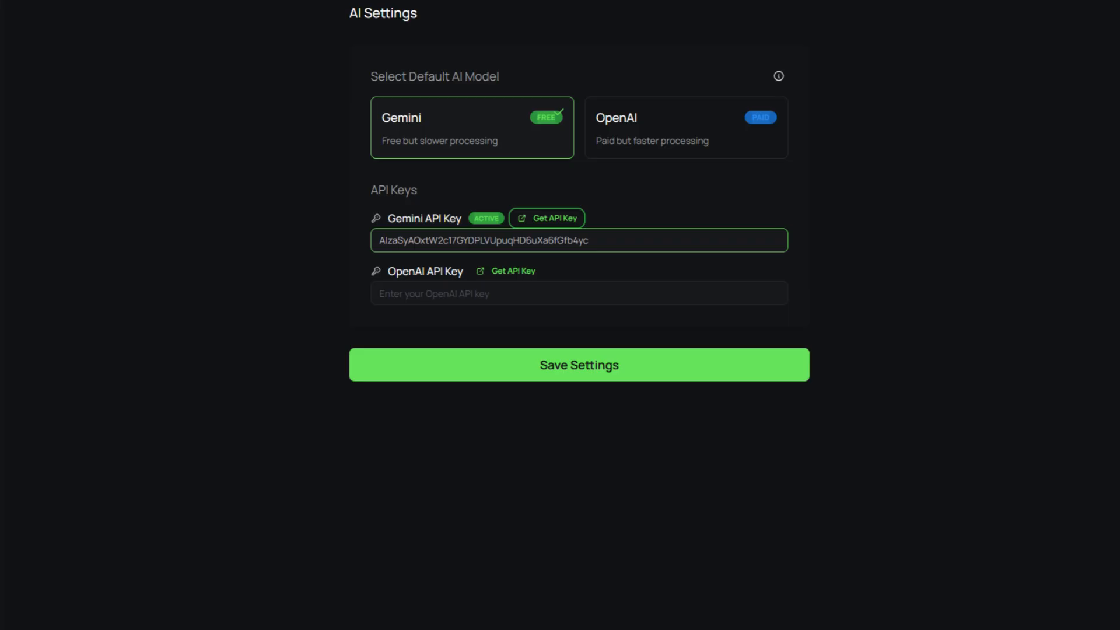